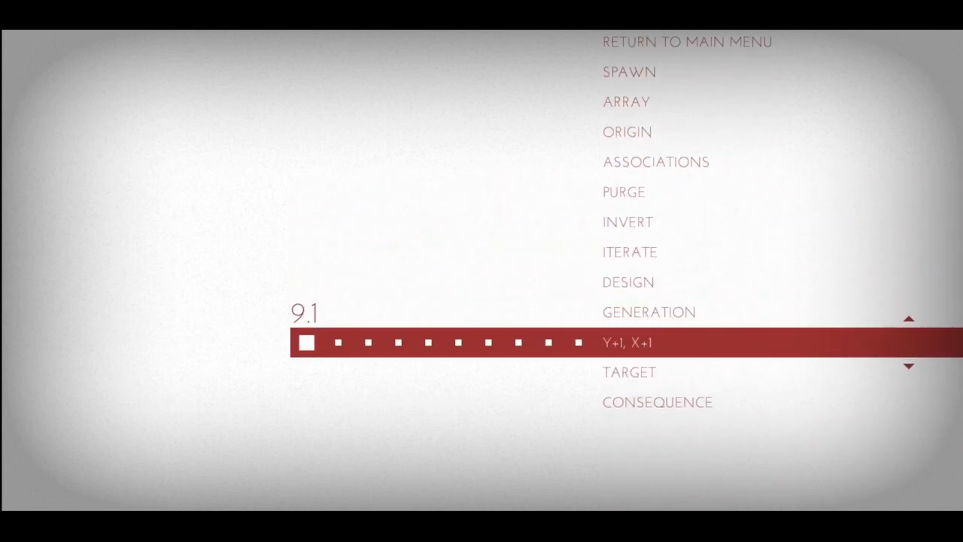
pyautogui.scroll(-3)
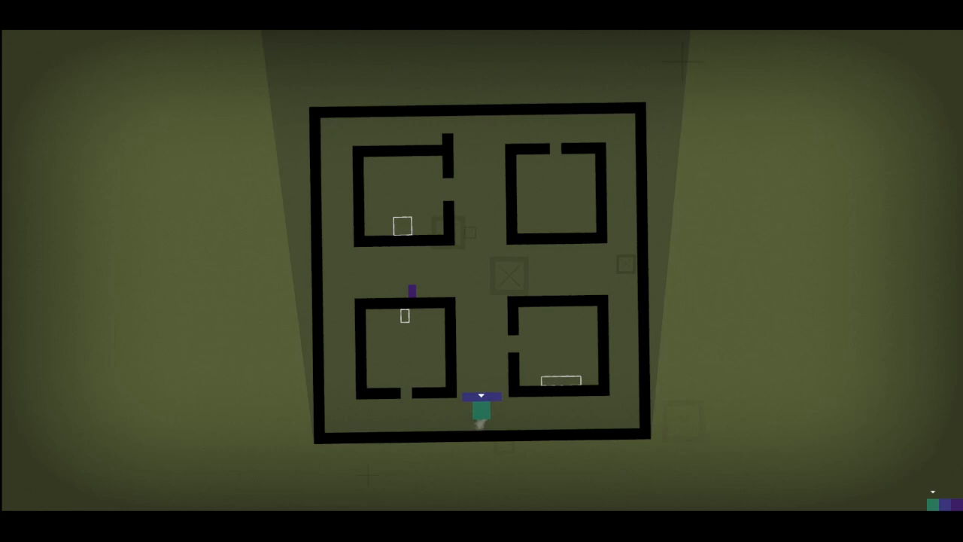
pyautogui.press('up')
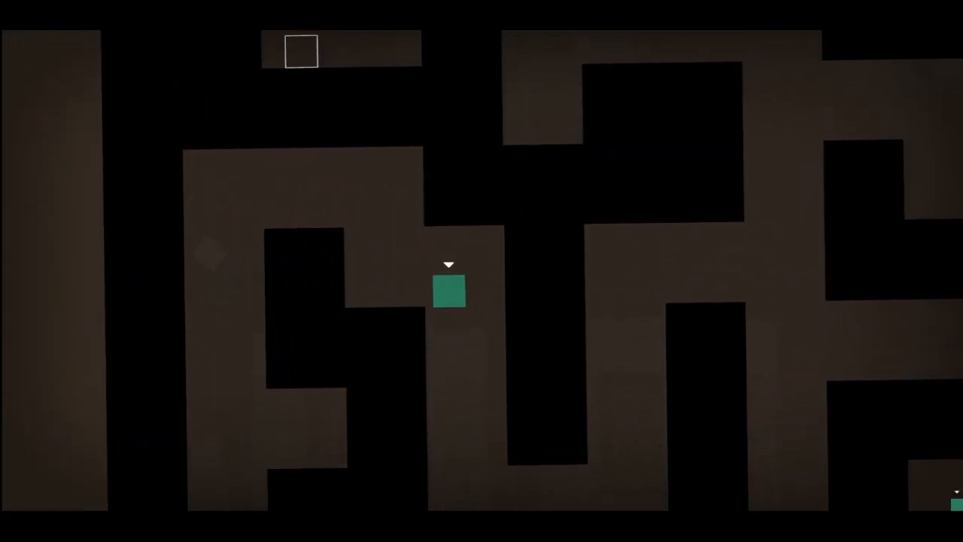
pyautogui.press('up')
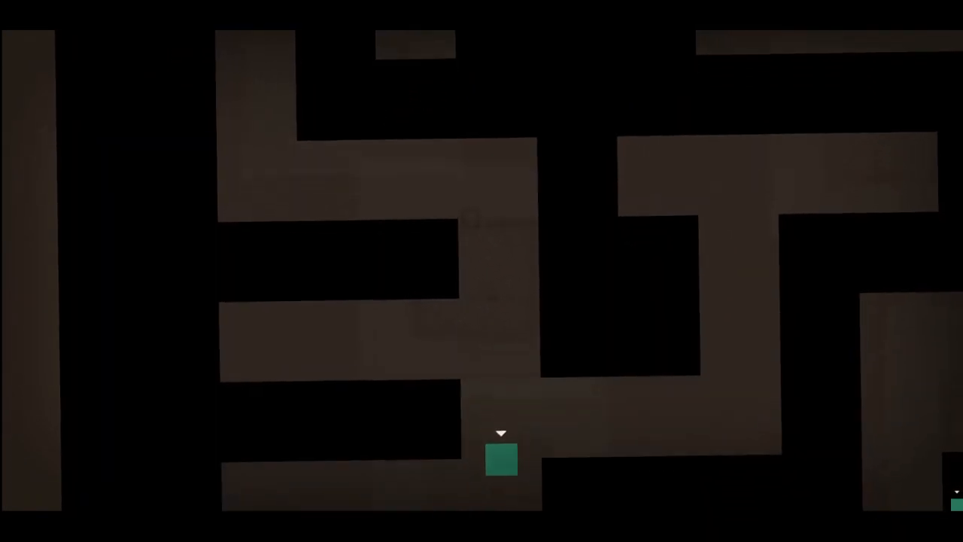
pyautogui.press('Up')
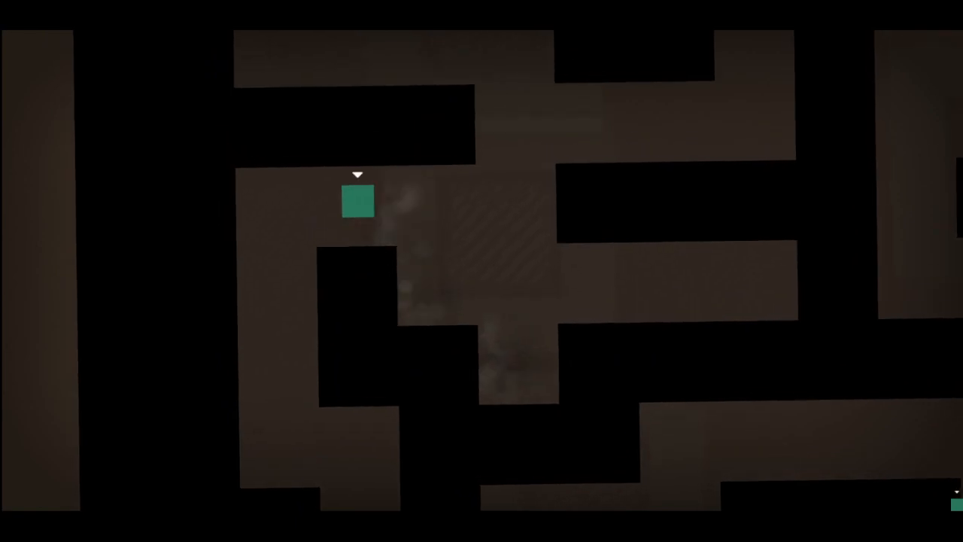